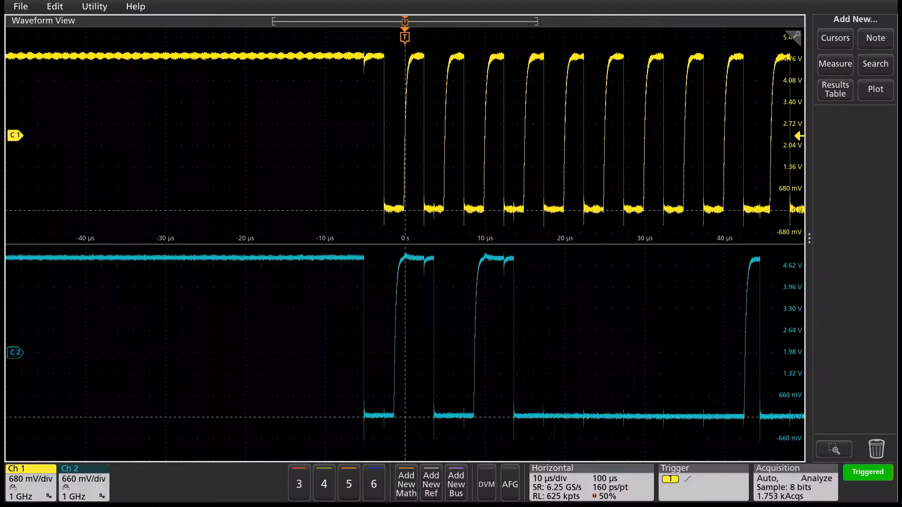
# Add a Peak-to-Peak measurement on Ch 2 and expand the Time Measurements list.
pyautogui.click(406, 482)
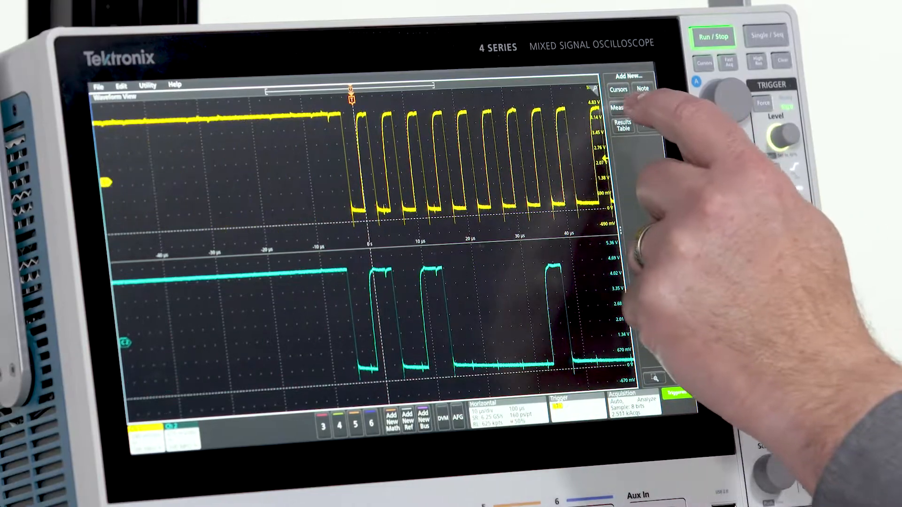
pyautogui.click(619, 109)
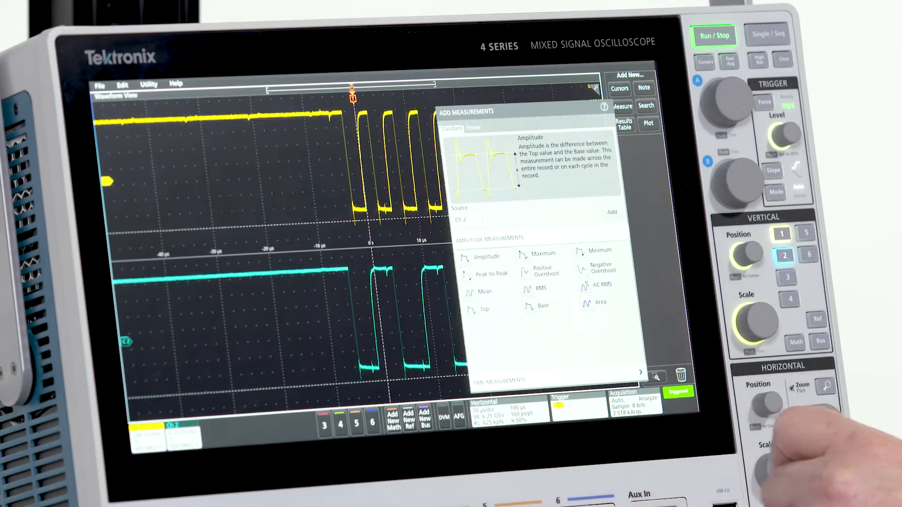
pyautogui.click(483, 273)
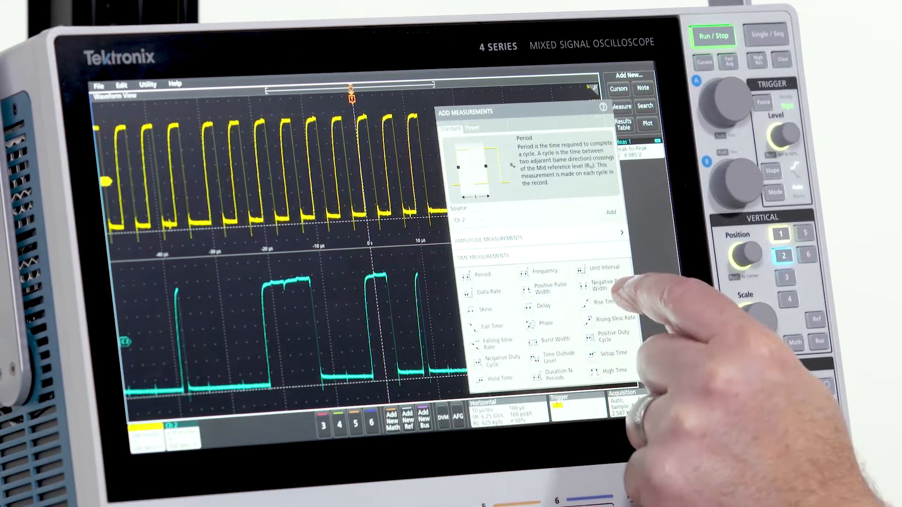
pyautogui.click(605, 302)
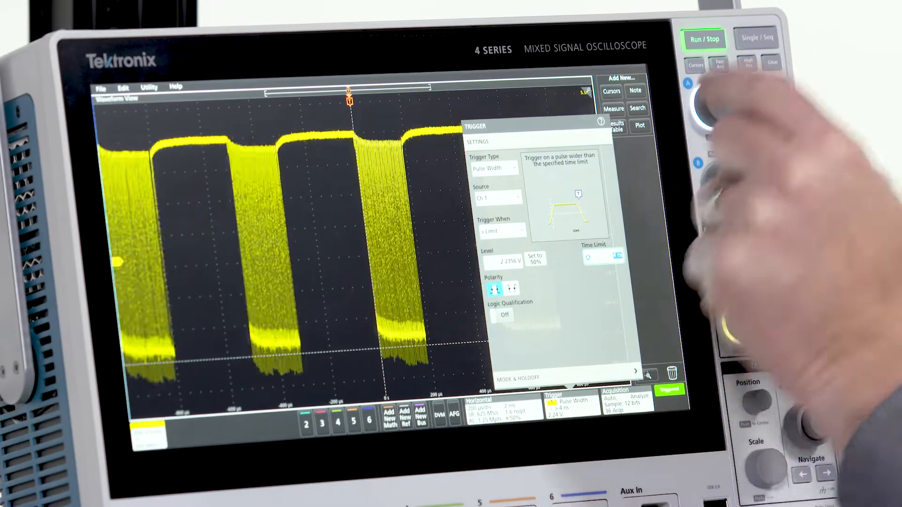
# Enter 4 ms as the pulse-width trigger's time limit and confirm it.
pyautogui.click(603, 258)
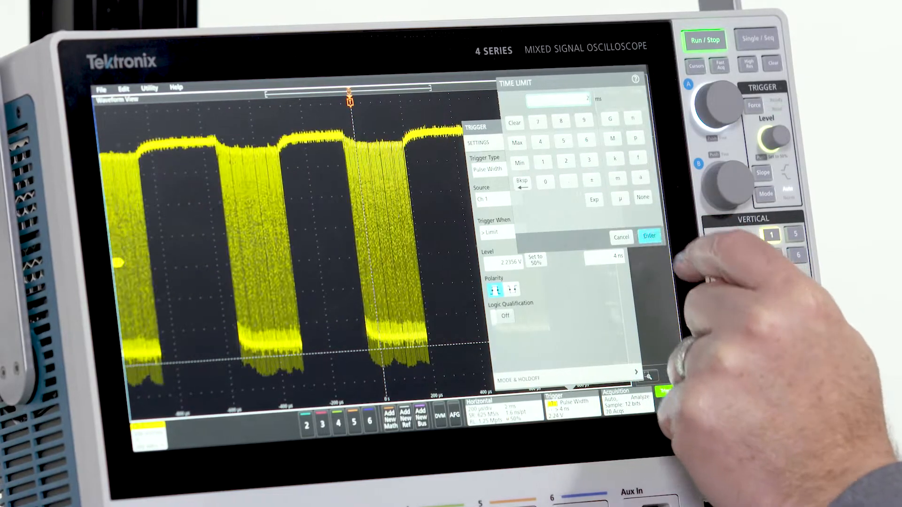
pyautogui.click(648, 237)
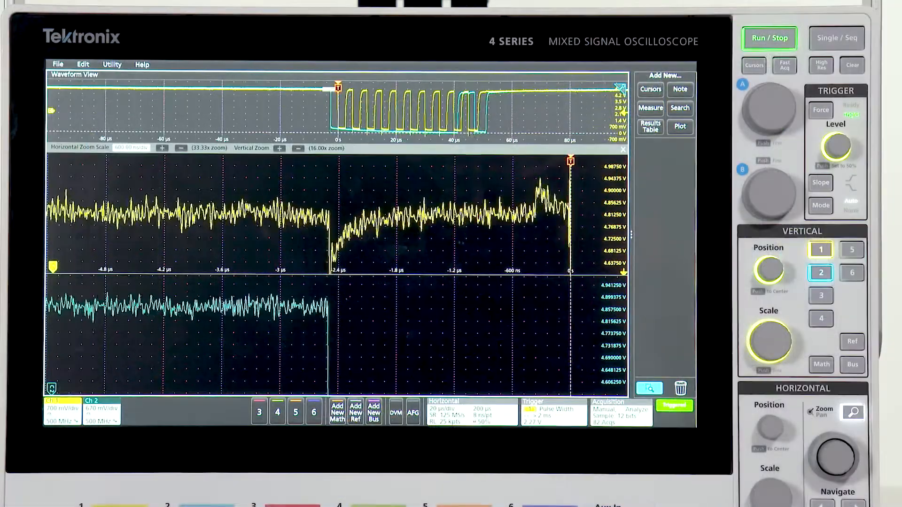
# Turn on Zoom to magnify the signal edge around the trigger point.
pyautogui.click(821, 65)
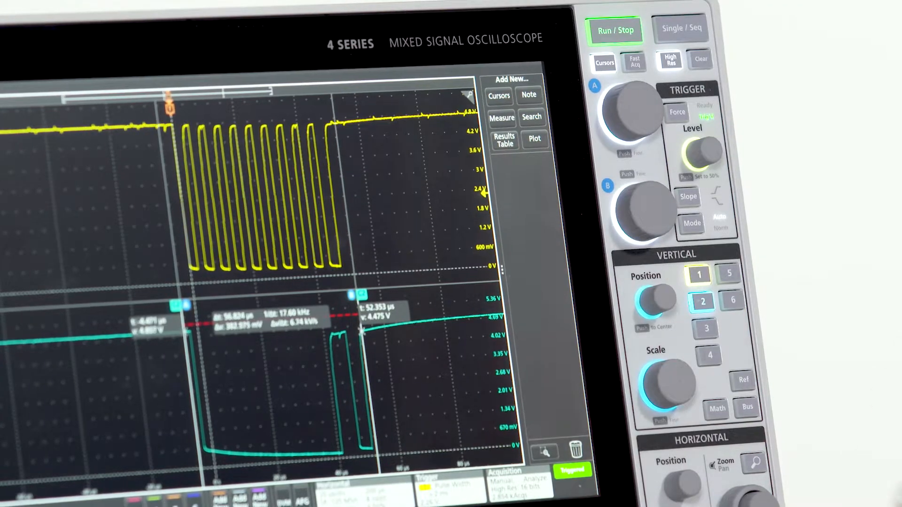
# Stop acquisition and add a Period measurement on Ch 1, reading about 5 µs.
pyautogui.click(614, 29)
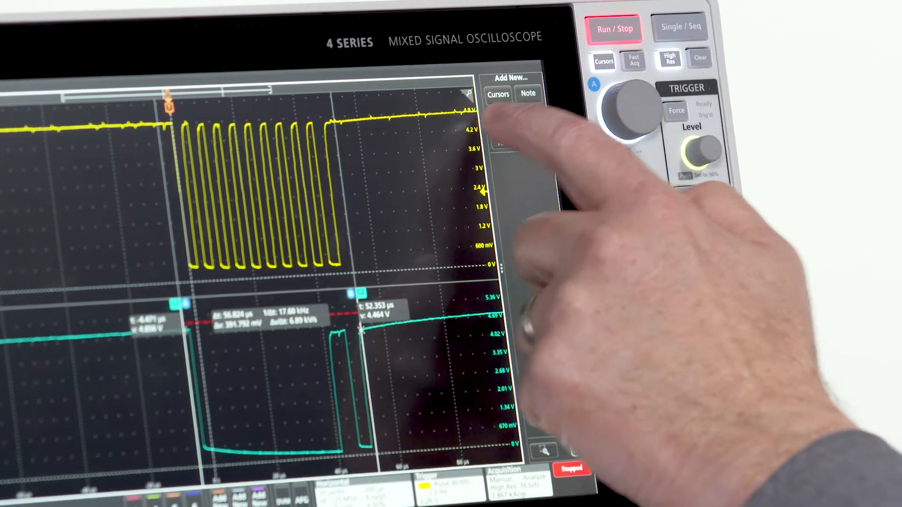
pyautogui.click(503, 119)
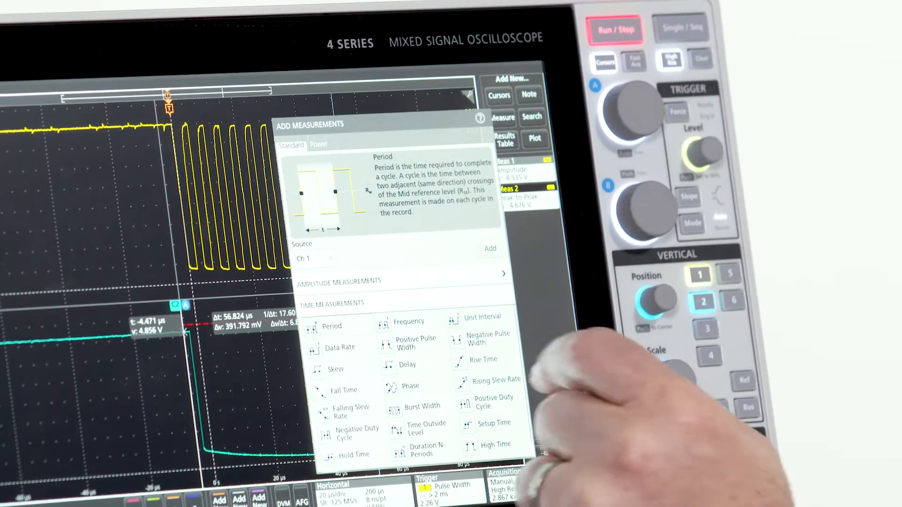
pyautogui.click(490, 248)
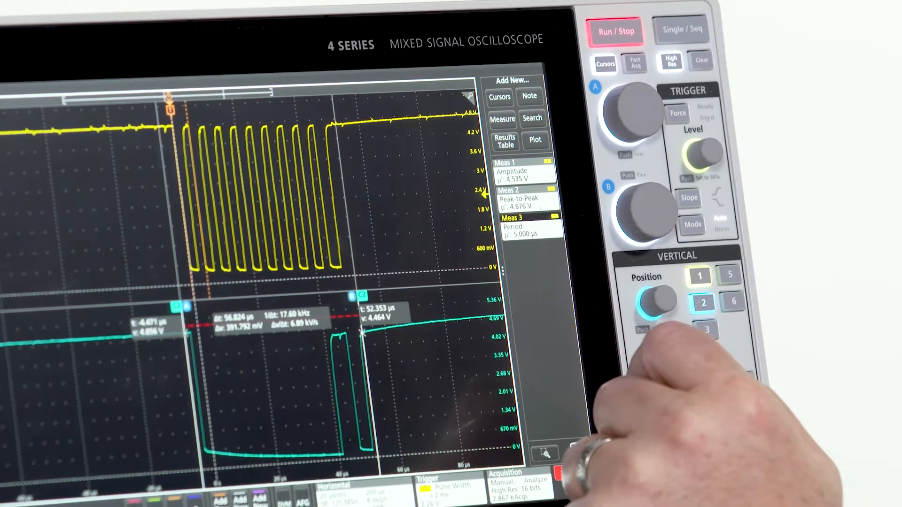
pyautogui.click(514, 217)
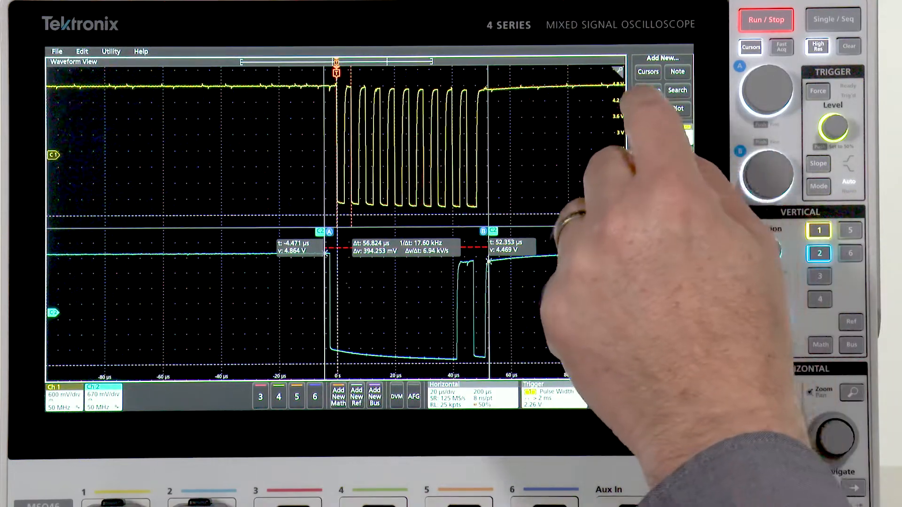
# Add the Measurements Results Table from the Results Table choices.
pyautogui.click(648, 109)
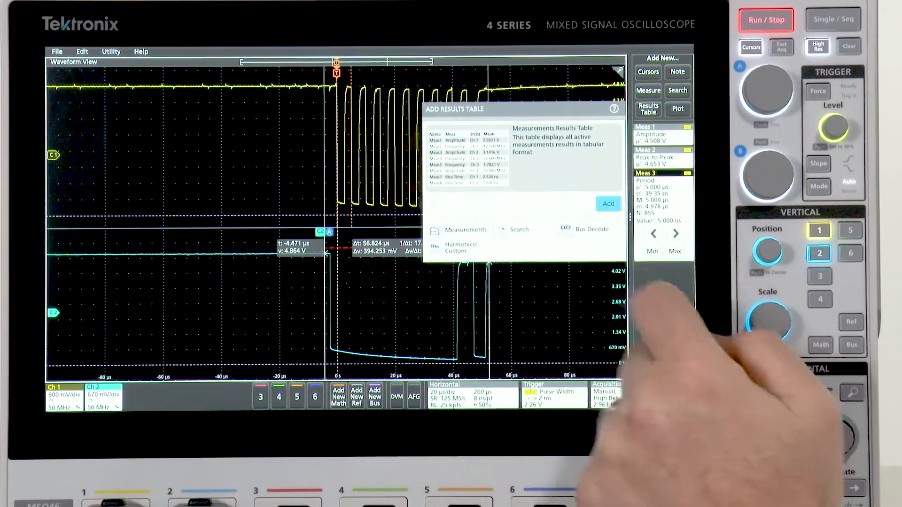
pyautogui.click(608, 204)
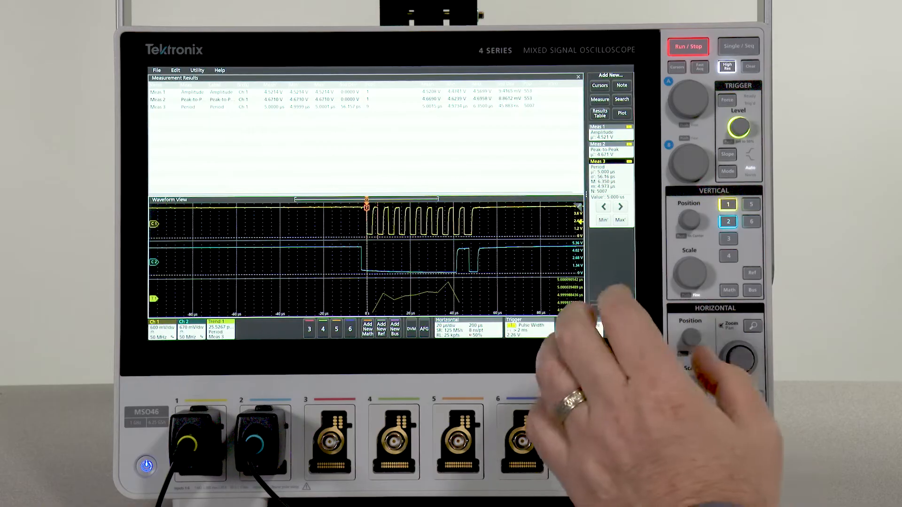
# Add a trend plot of Meas 3 Period below the Waveform View.
pyautogui.click(688, 47)
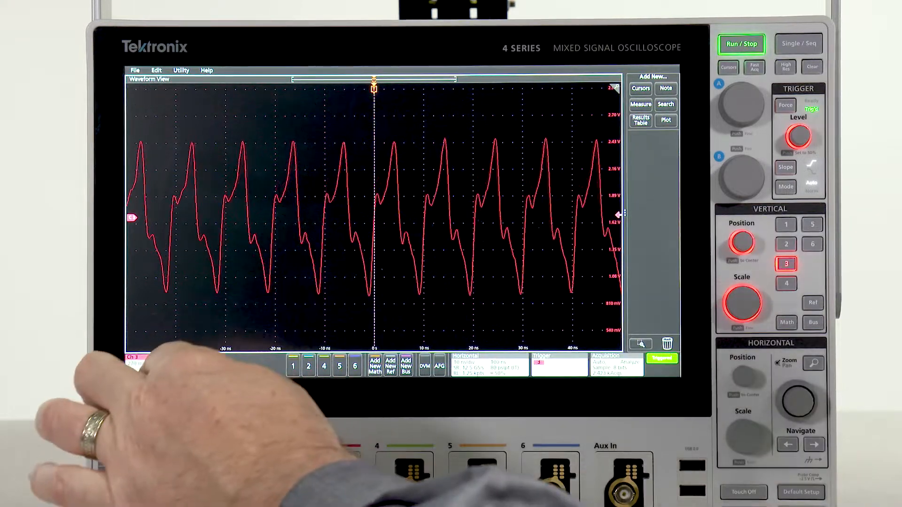
# Bring up Channel 3's vertical settings from its badge.
pyautogui.click(133, 357)
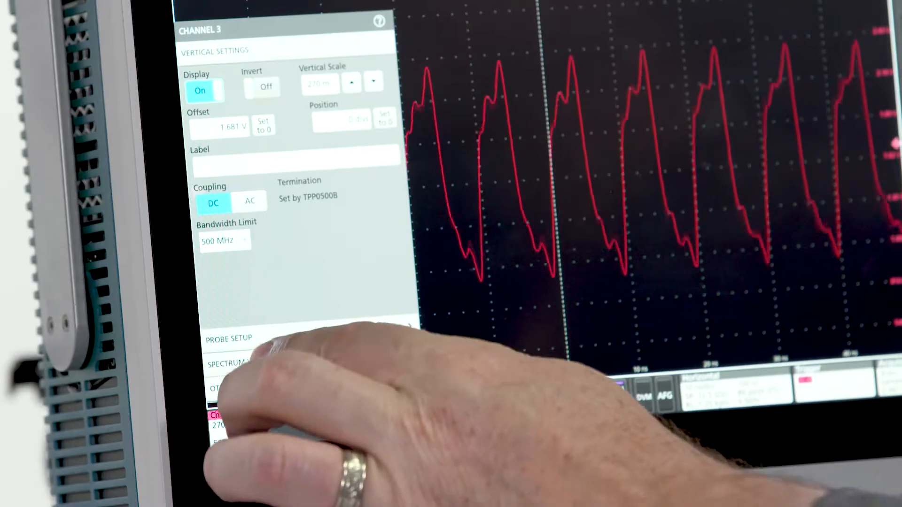
pyautogui.click(230, 364)
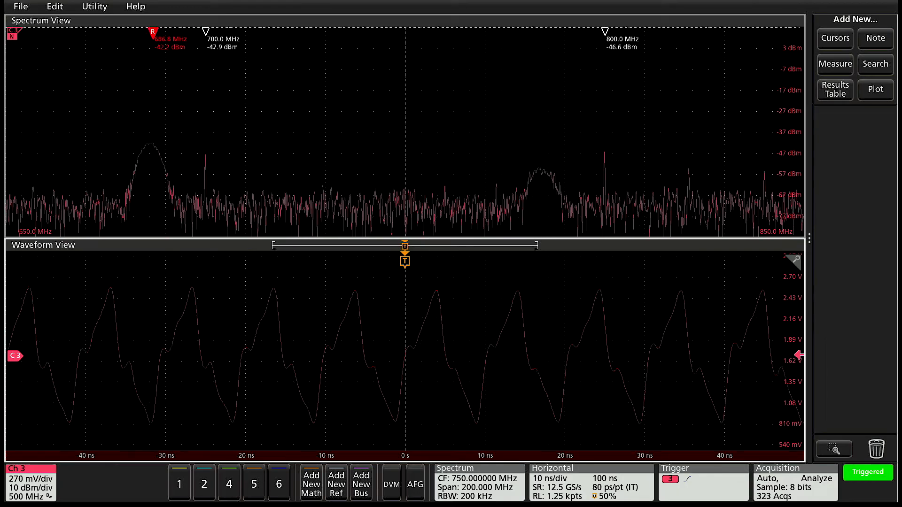
# Bring up the Spectrum configuration and change how RBW Mode is set.
pyautogui.click(455, 468)
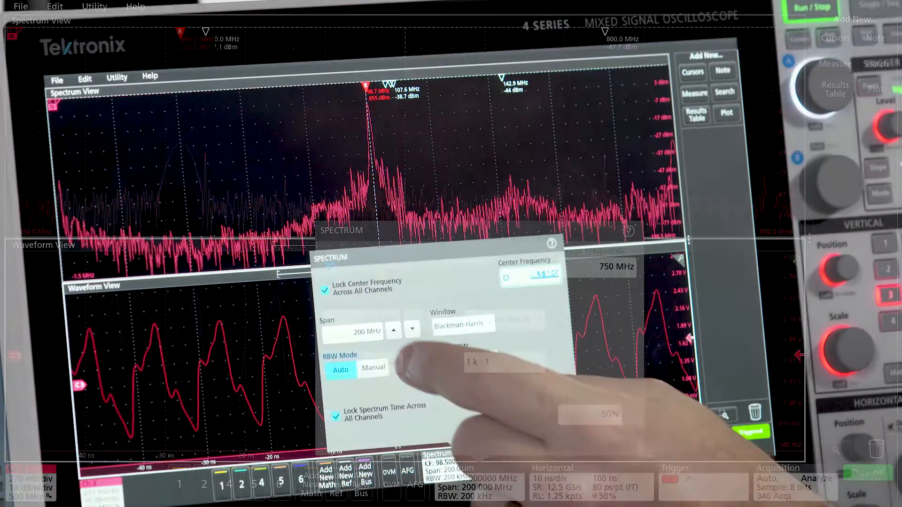
pyautogui.click(352, 332)
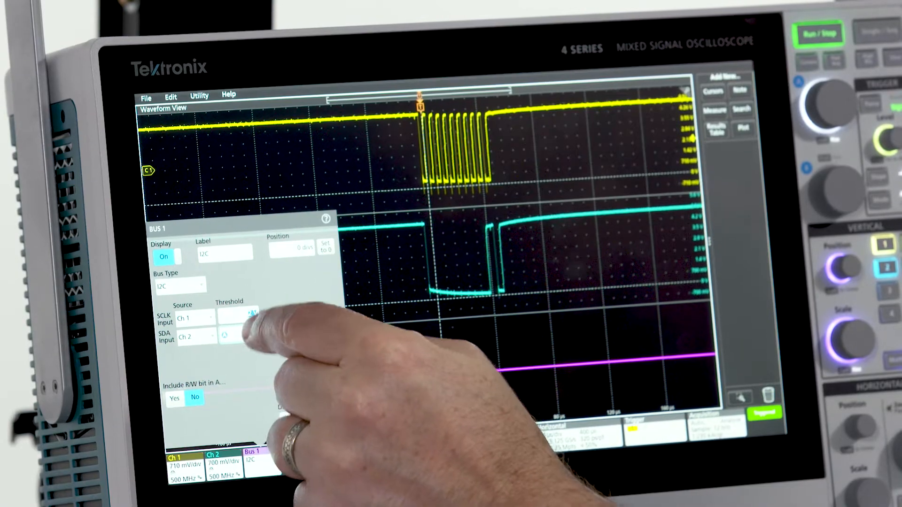
# Set the I2C clock decode threshold and continue to the next part of the tour.
pyautogui.click(229, 336)
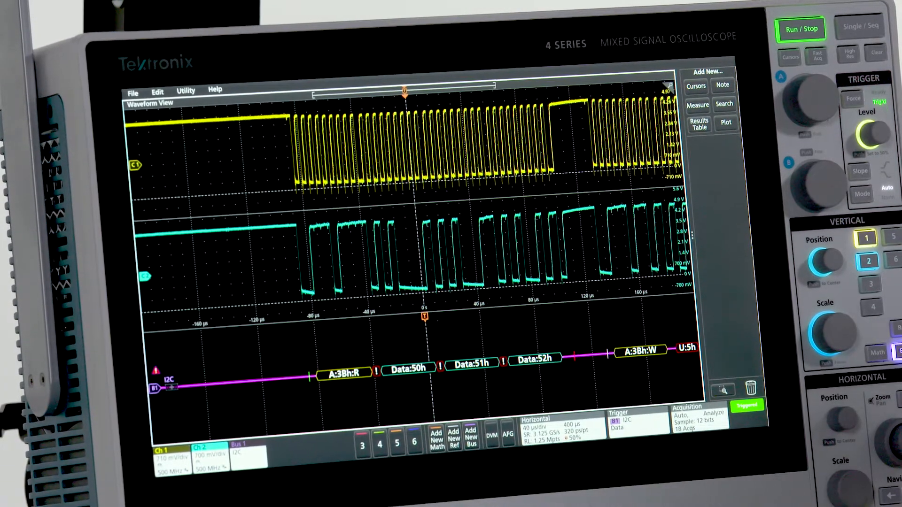
pyautogui.click(698, 124)
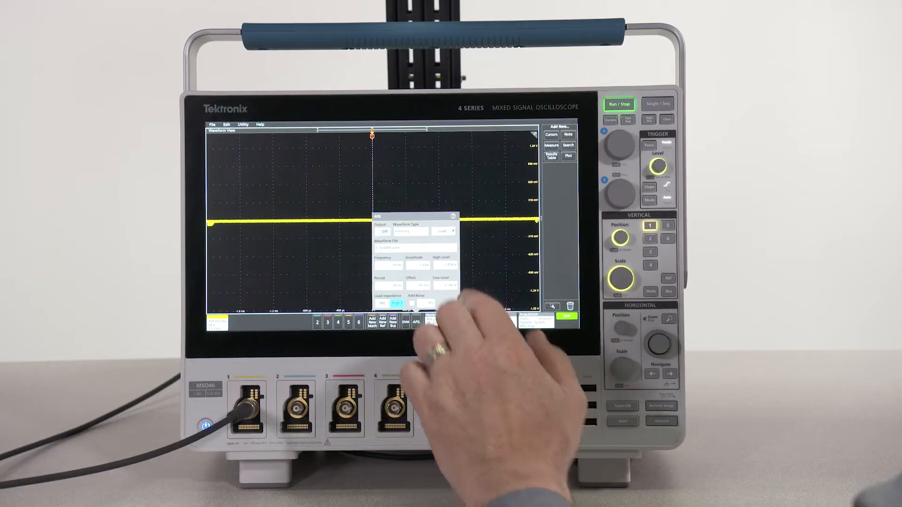
# Bring up the AFG settings and pick a waveform type for the generator.
pyautogui.click(408, 231)
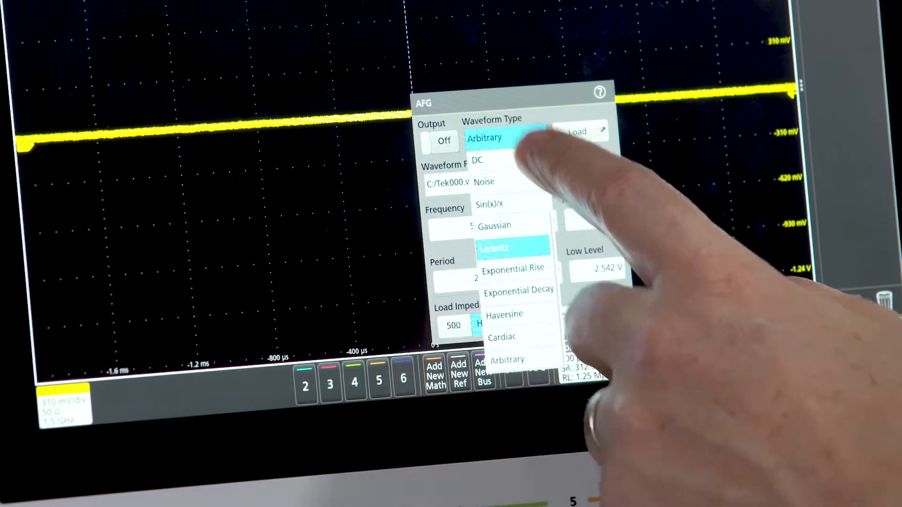
pyautogui.click(504, 139)
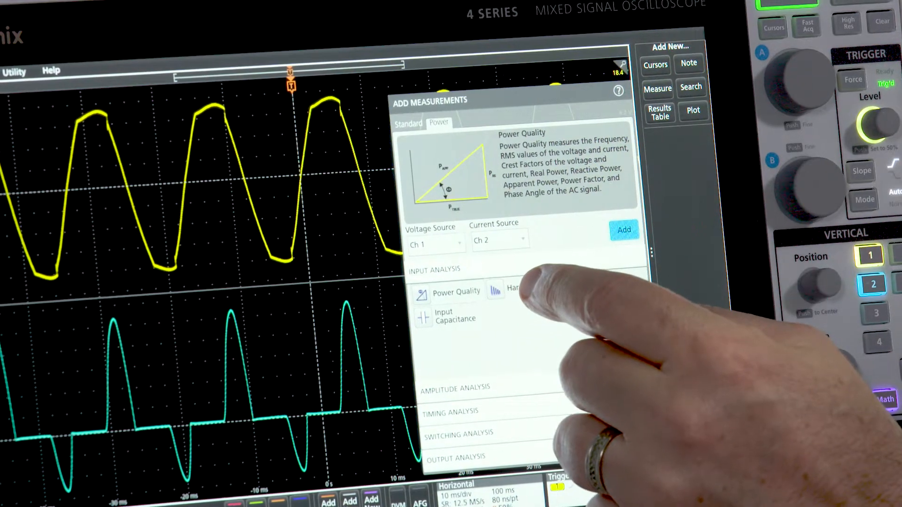
# Add the Harmonics power measurement on Ch 1 voltage and Ch 2 current.
pyautogui.click(624, 229)
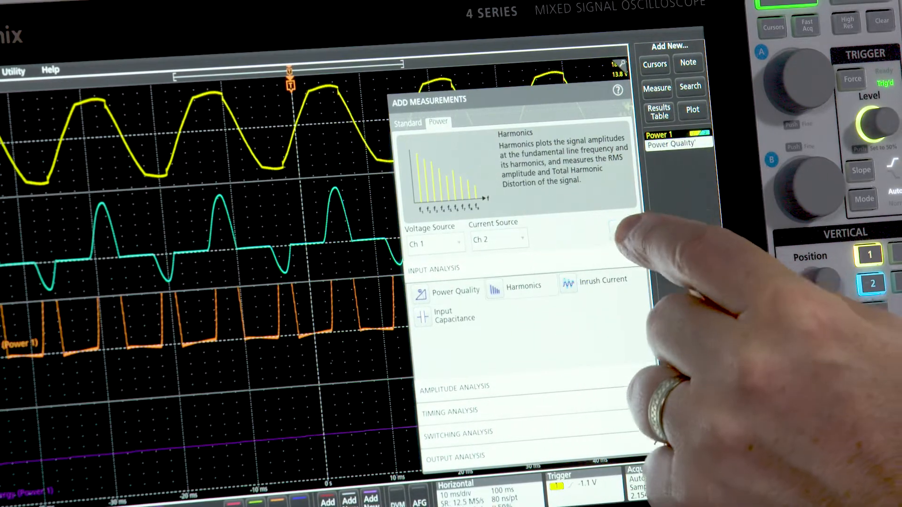
pyautogui.click(623, 227)
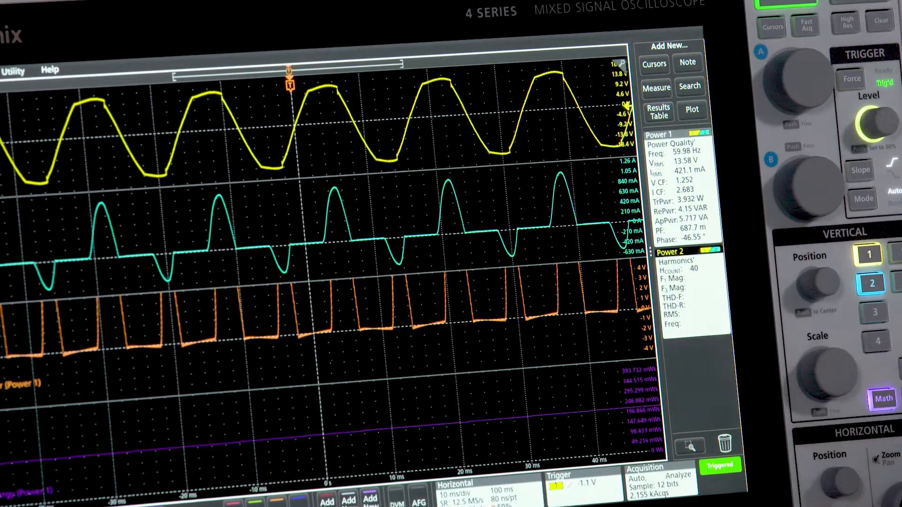
pyautogui.click(658, 112)
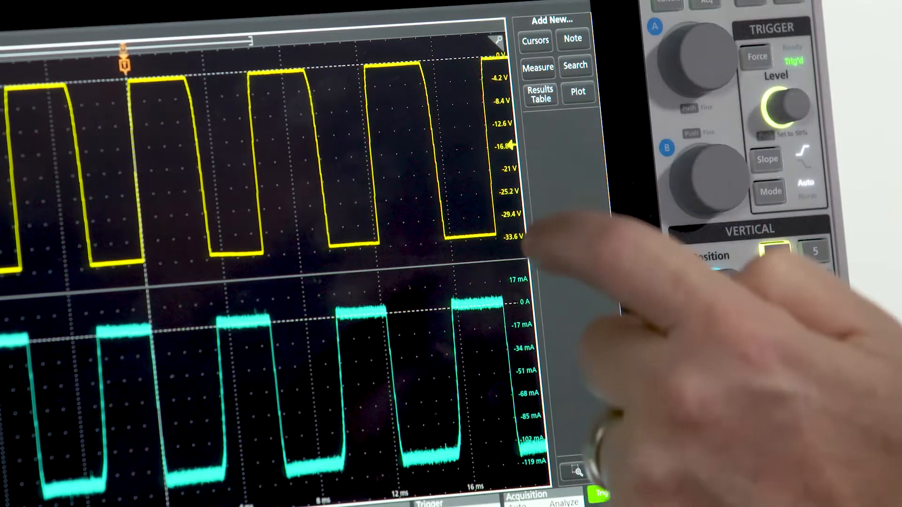
# Expand Switching Analysis under the Power measurement categories and choose Switching Loss.
pyautogui.click(539, 68)
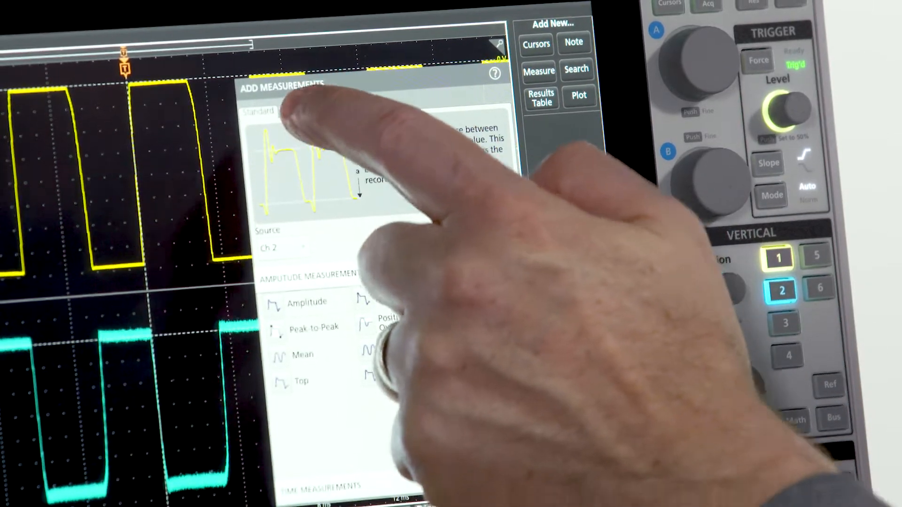
pyautogui.click(292, 110)
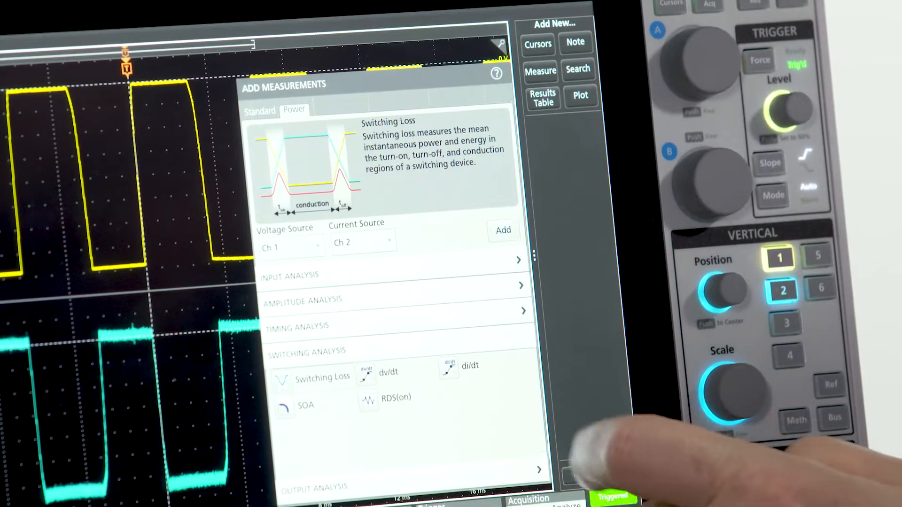
pyautogui.click(501, 229)
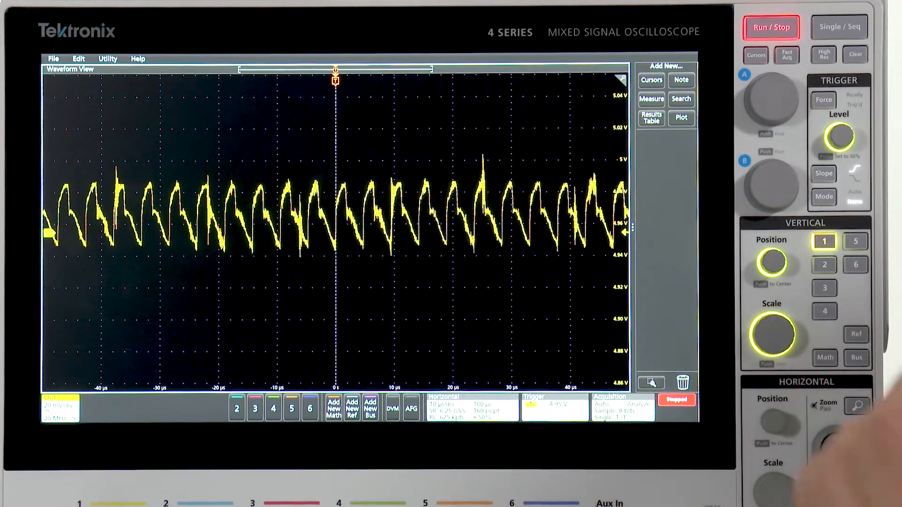
pyautogui.click(650, 99)
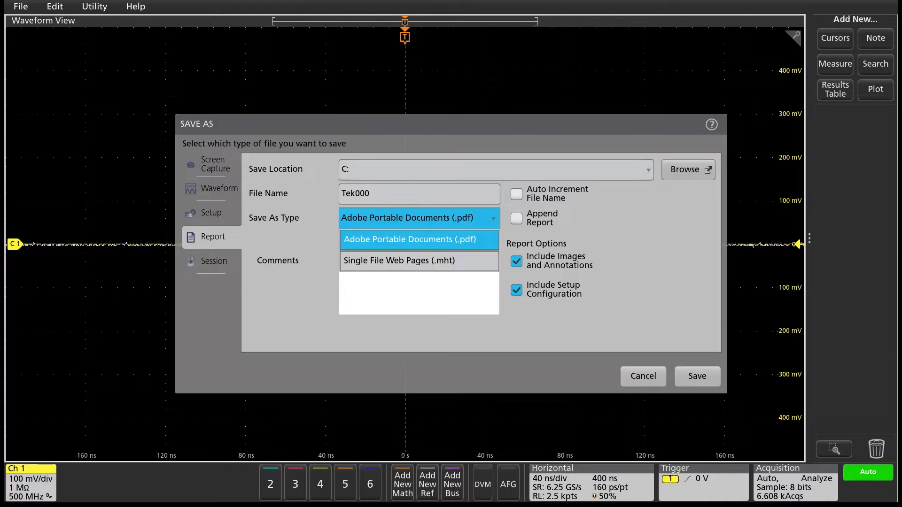
# Set the report Save As Type to Adobe Portable Documents (.pdf).
pyautogui.click(697, 376)
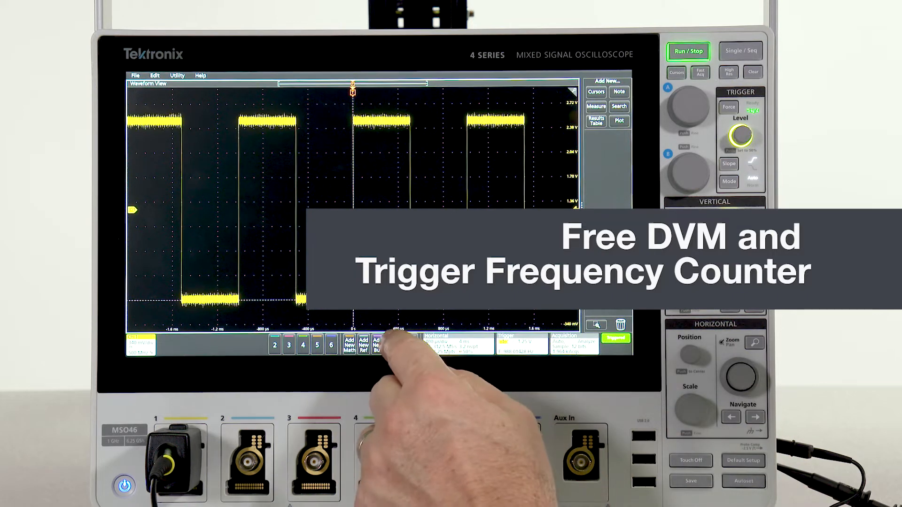
# Turn the digital voltmeter display on in DC mode.
pyautogui.click(376, 343)
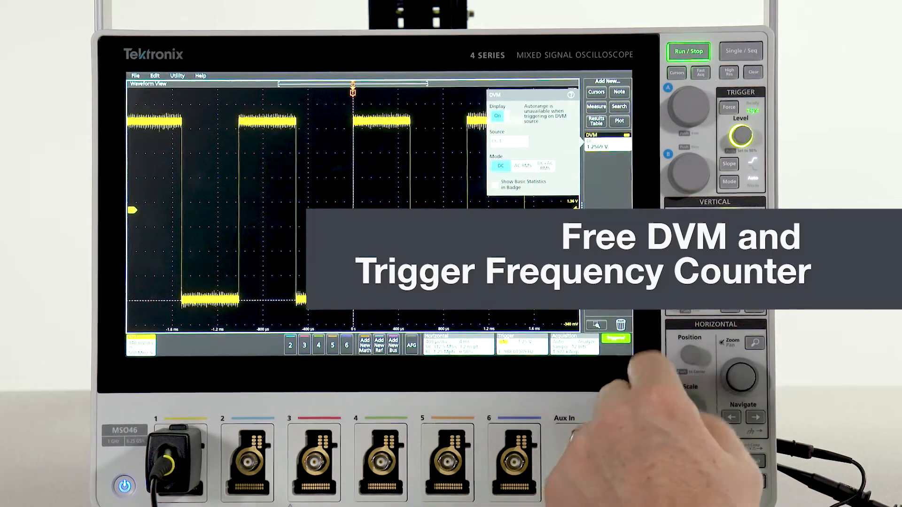